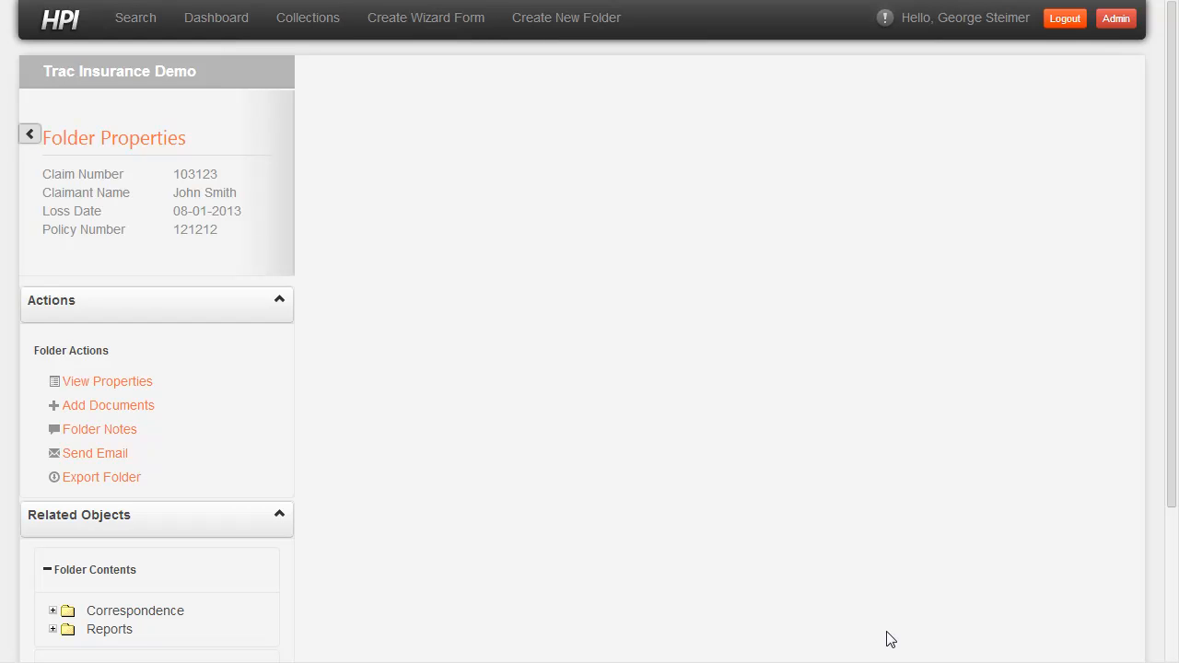
pyautogui.moveTo(185, 189)
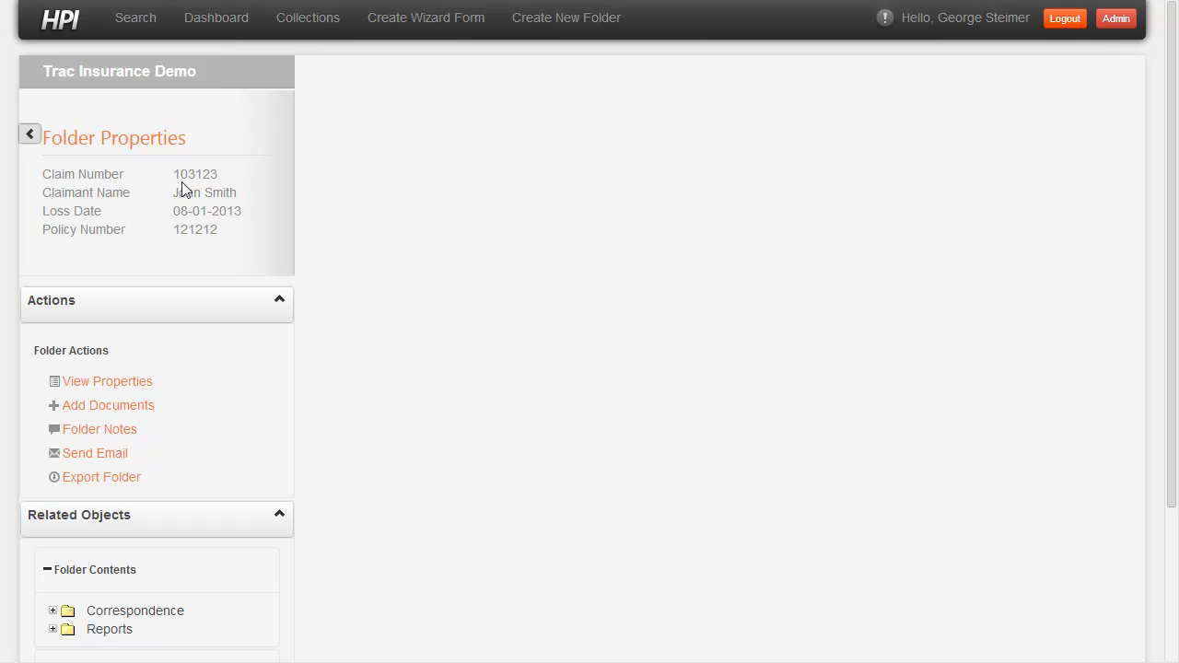
pyautogui.moveTo(216, 192)
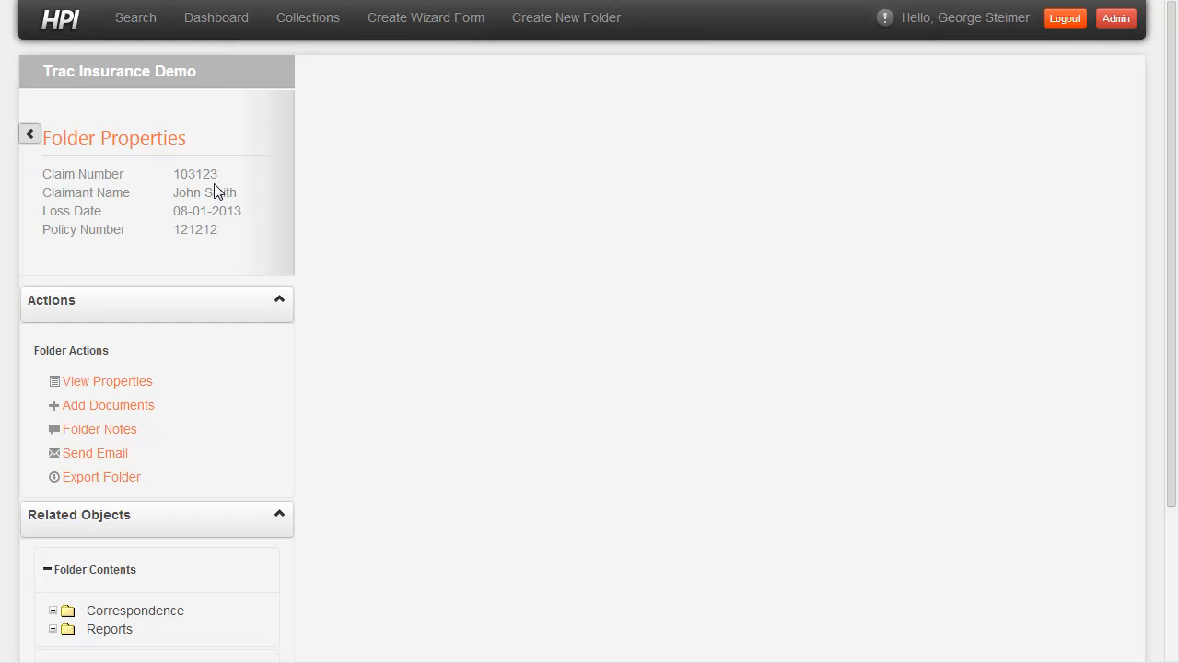
pyautogui.moveTo(254, 381)
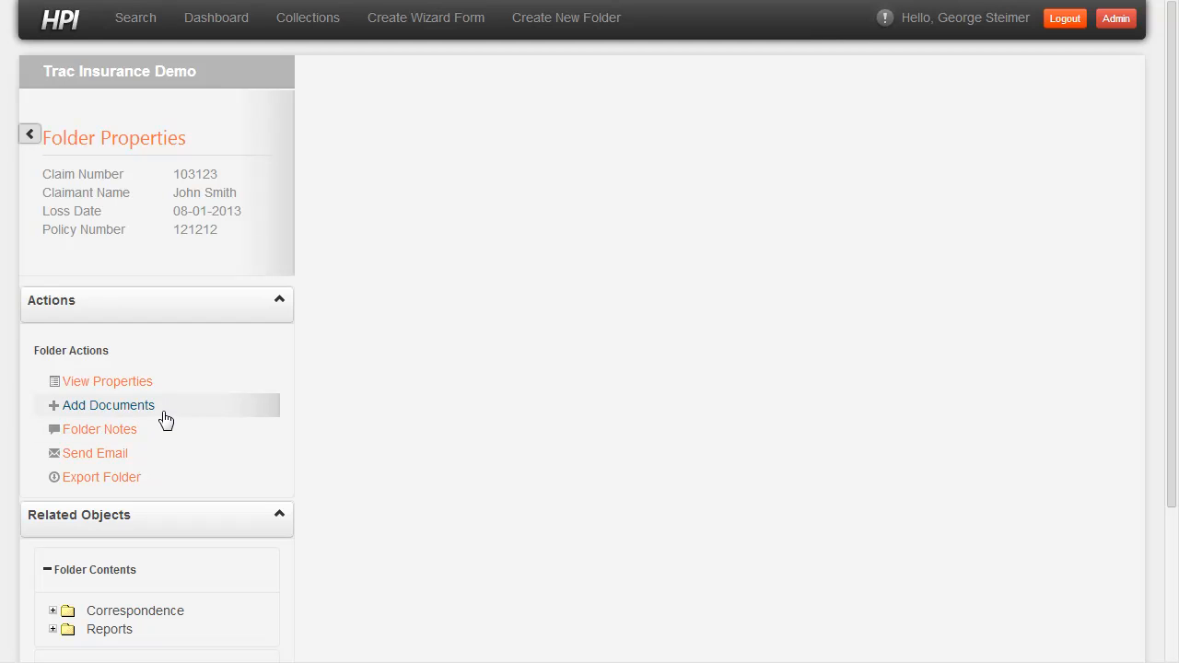
# Start Add Documents on the claim folder and add one blank Claim Document entry.
pyautogui.click(107, 405)
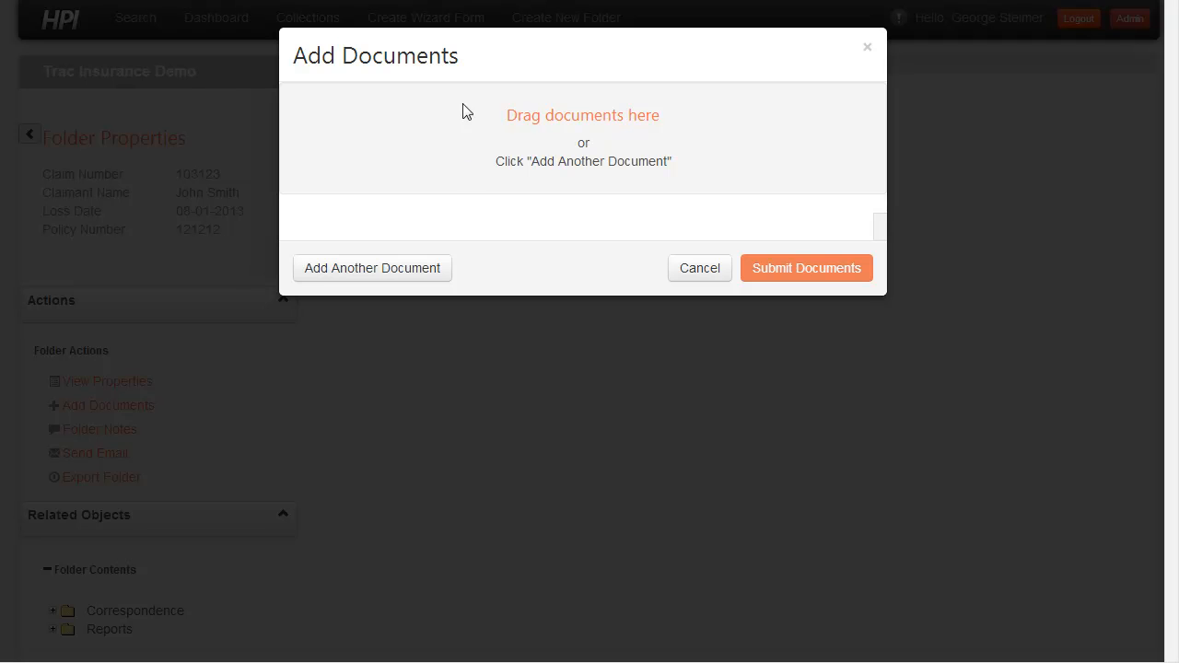
pyautogui.click(806, 269)
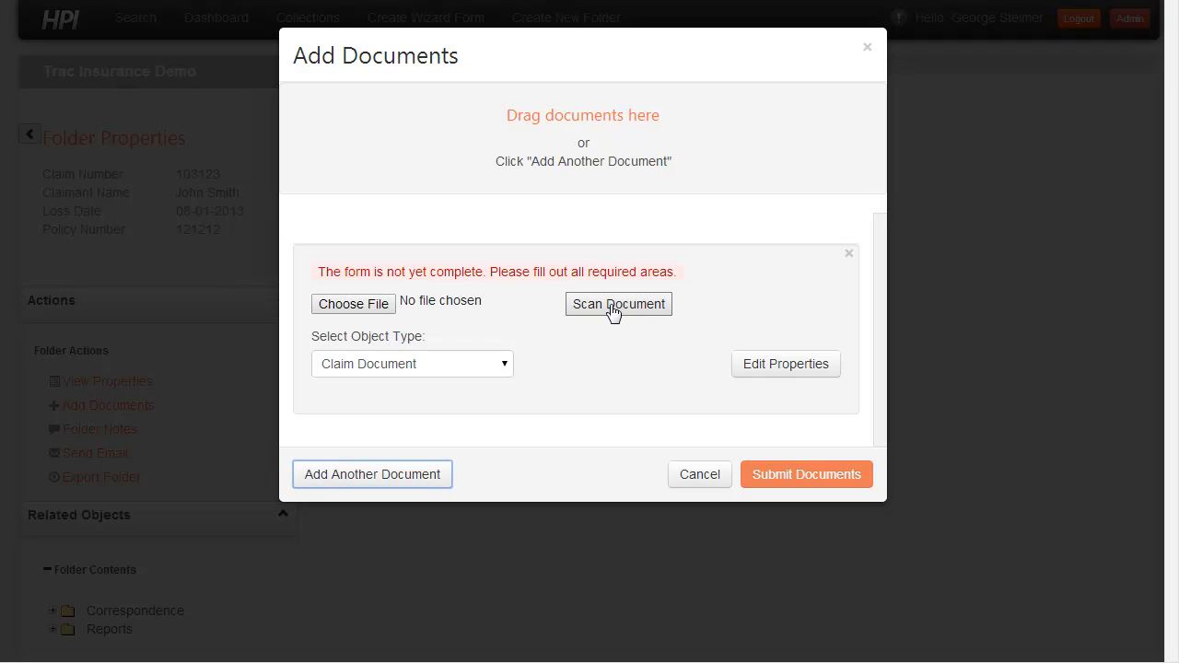
# Bring up Scan Document options with ImageScan Pro 490i as the scanner source.
pyautogui.click(618, 304)
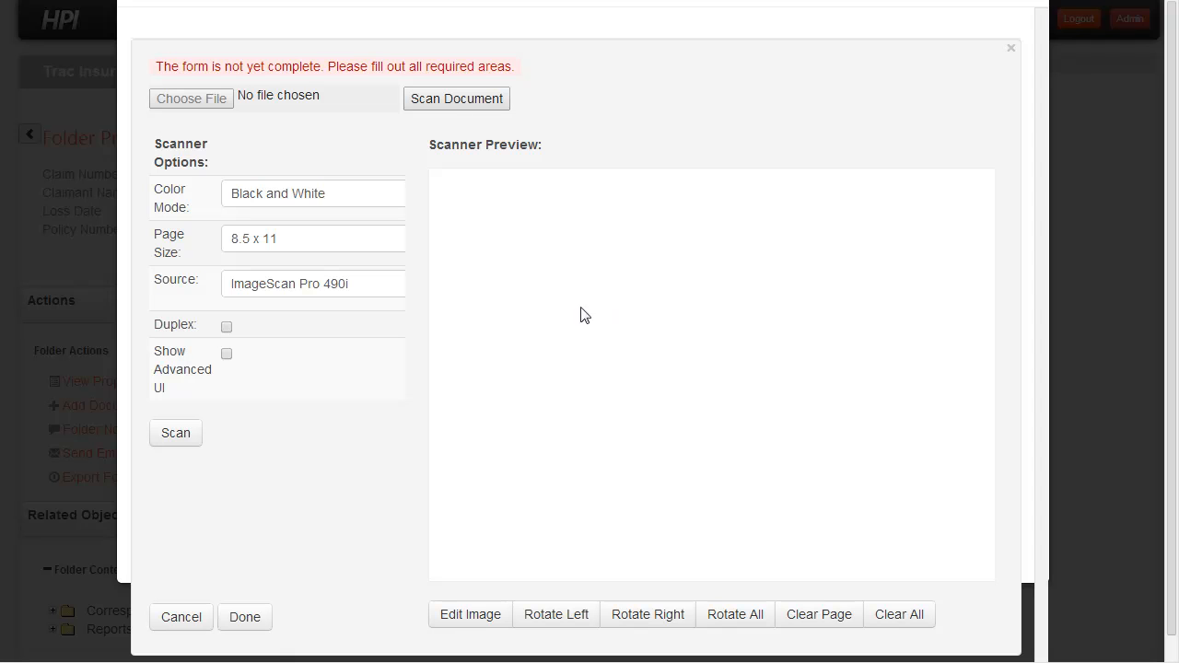
pyautogui.moveTo(497, 197)
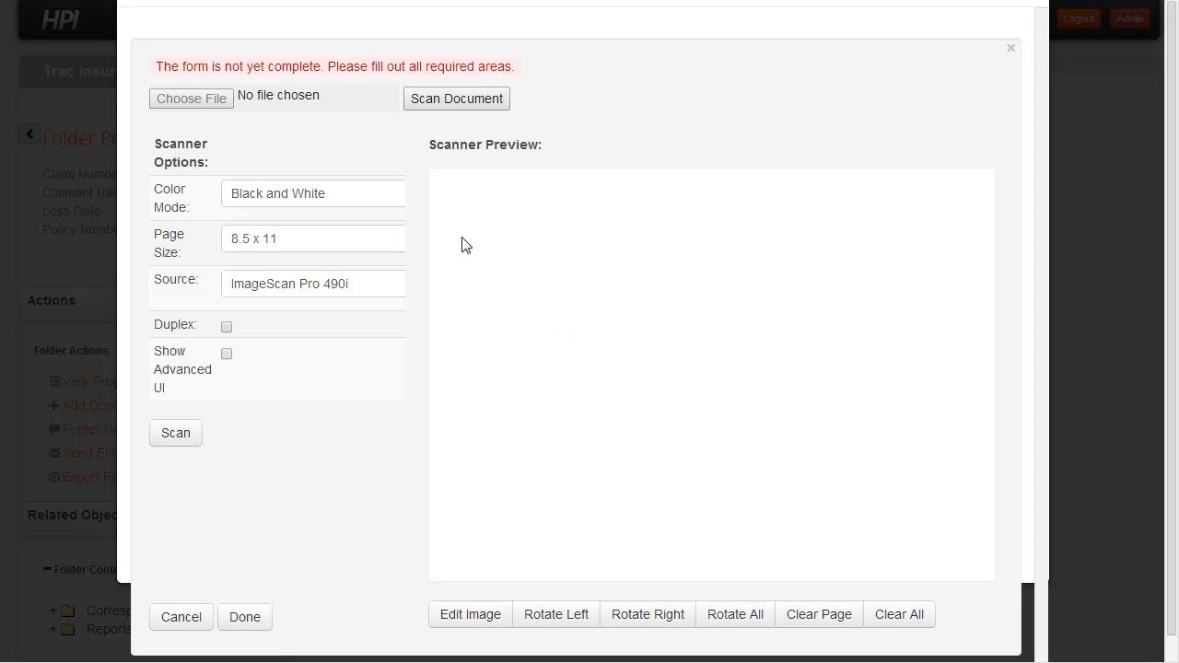
pyautogui.moveTo(401, 293)
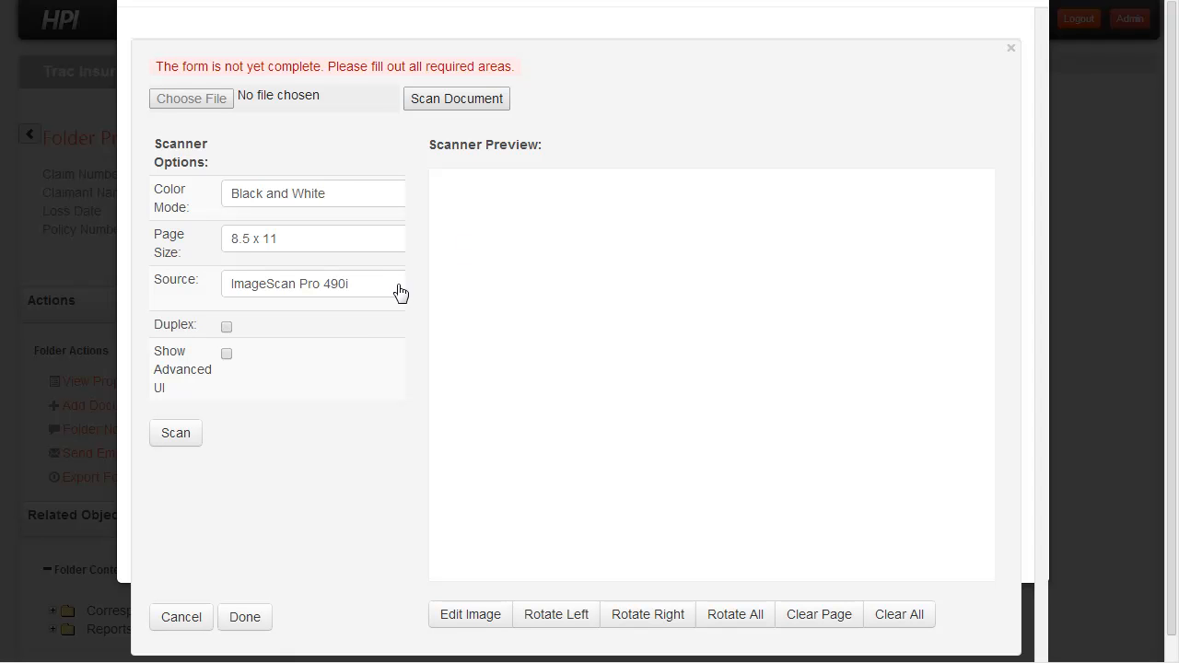
pyautogui.click(313, 284)
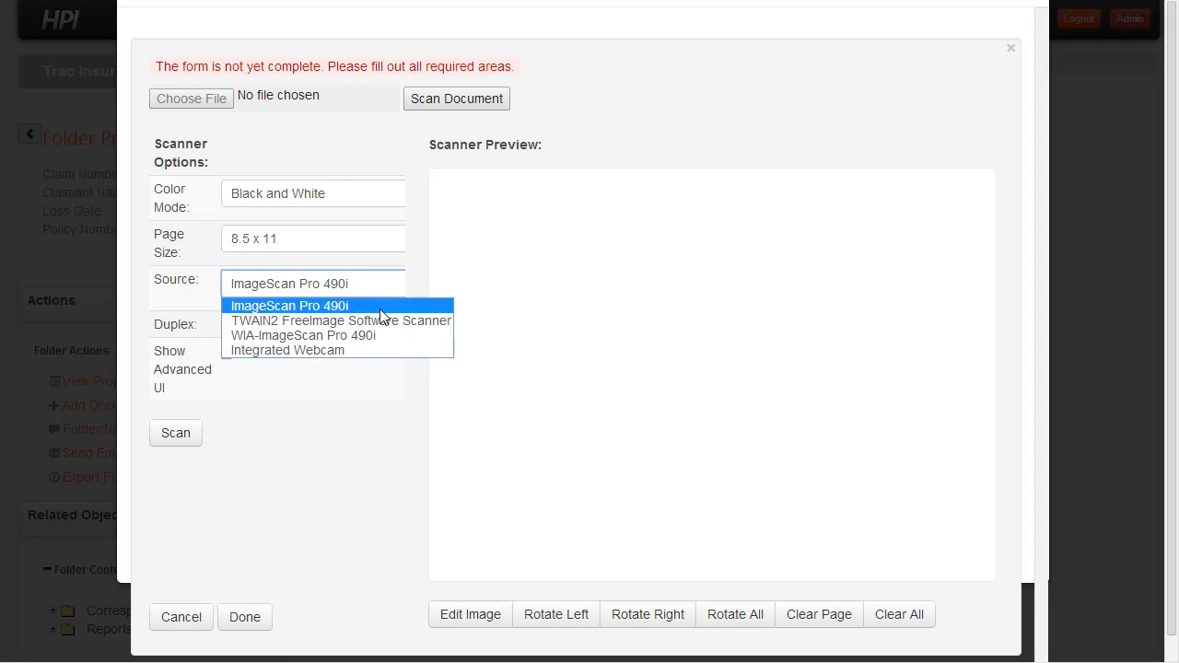
pyautogui.click(289, 305)
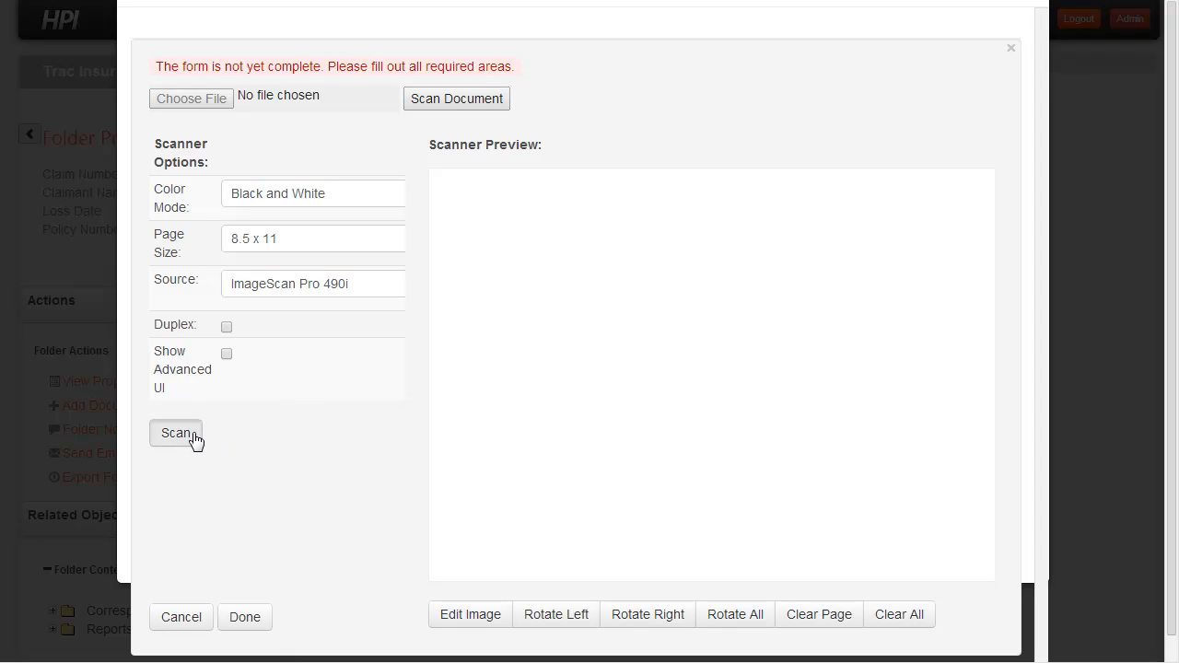
# Scan the one-page paper loss report into the scanner preview.
pyautogui.click(175, 433)
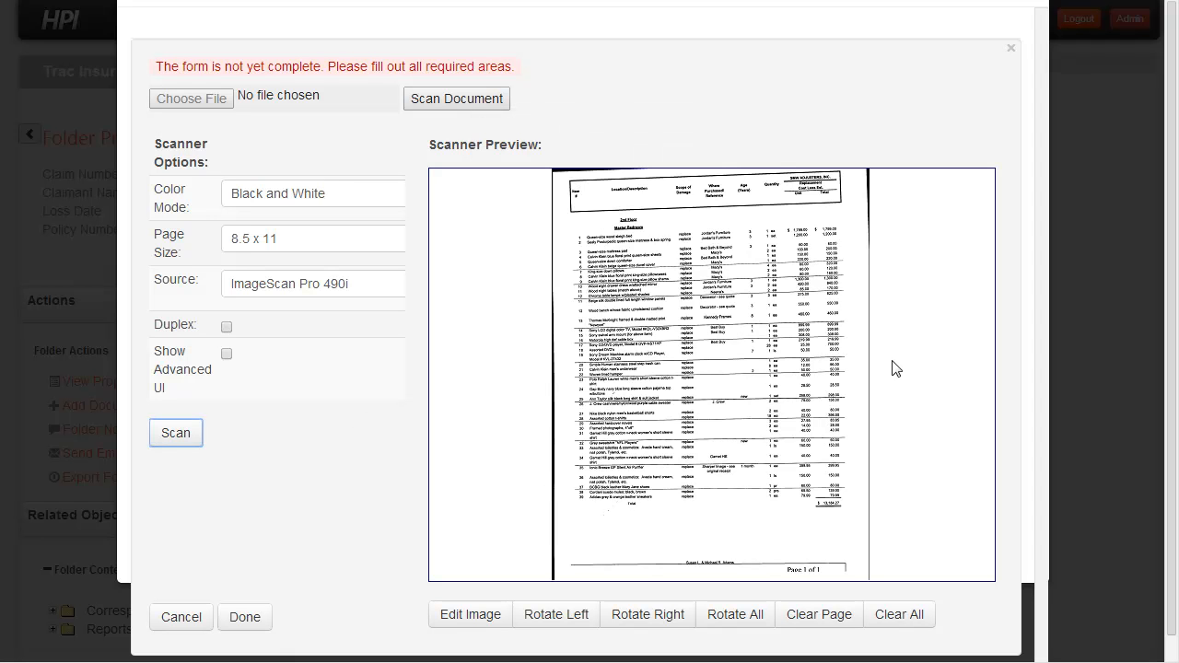
pyautogui.moveTo(759, 325)
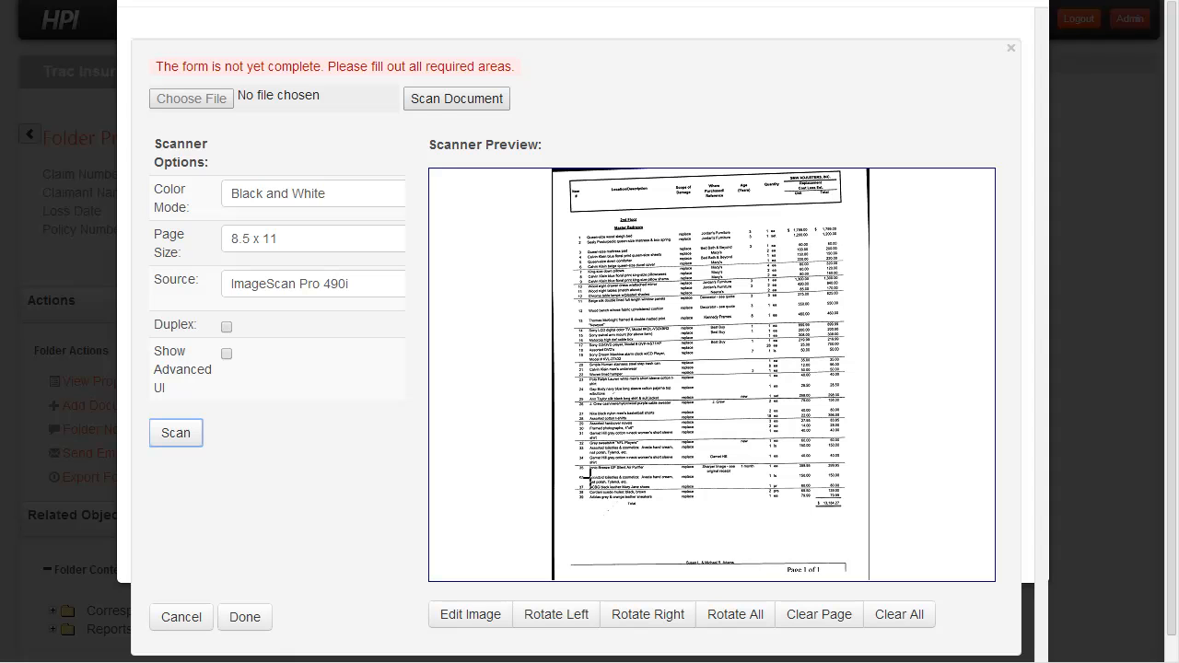
pyautogui.moveTo(689, 455)
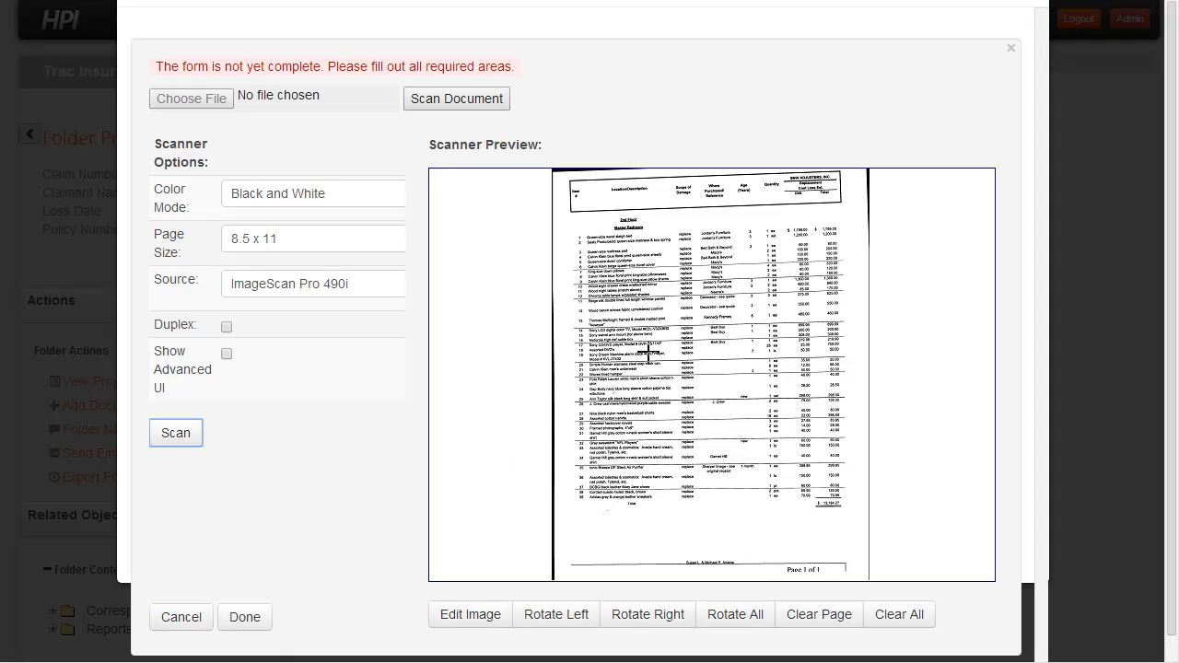
pyautogui.moveTo(383, 588)
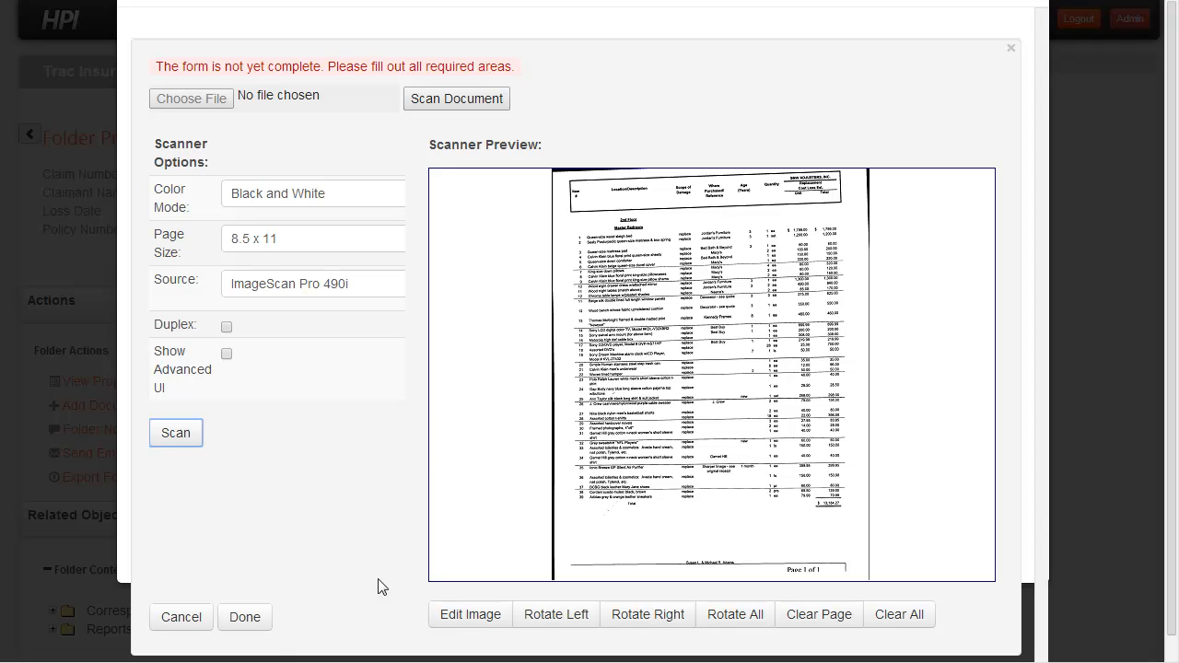
# Accept the scan as scanned_document.pdf and name it 'Loss Report 02-11-2014'.
pyautogui.click(175, 433)
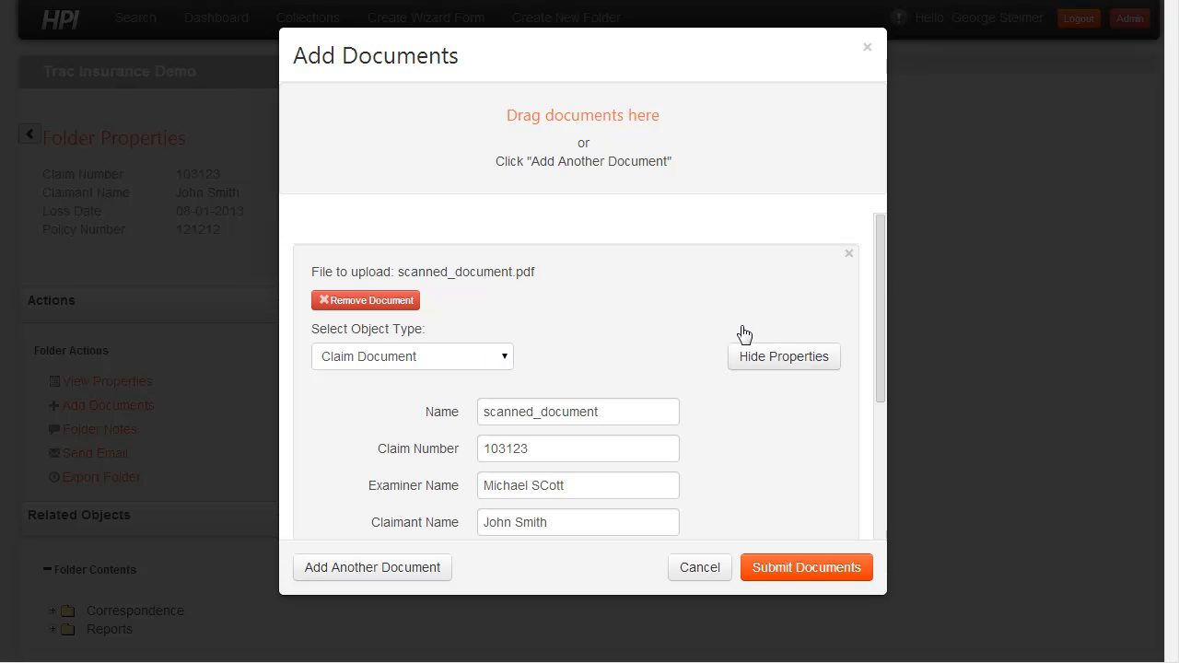
pyautogui.scroll(-3)
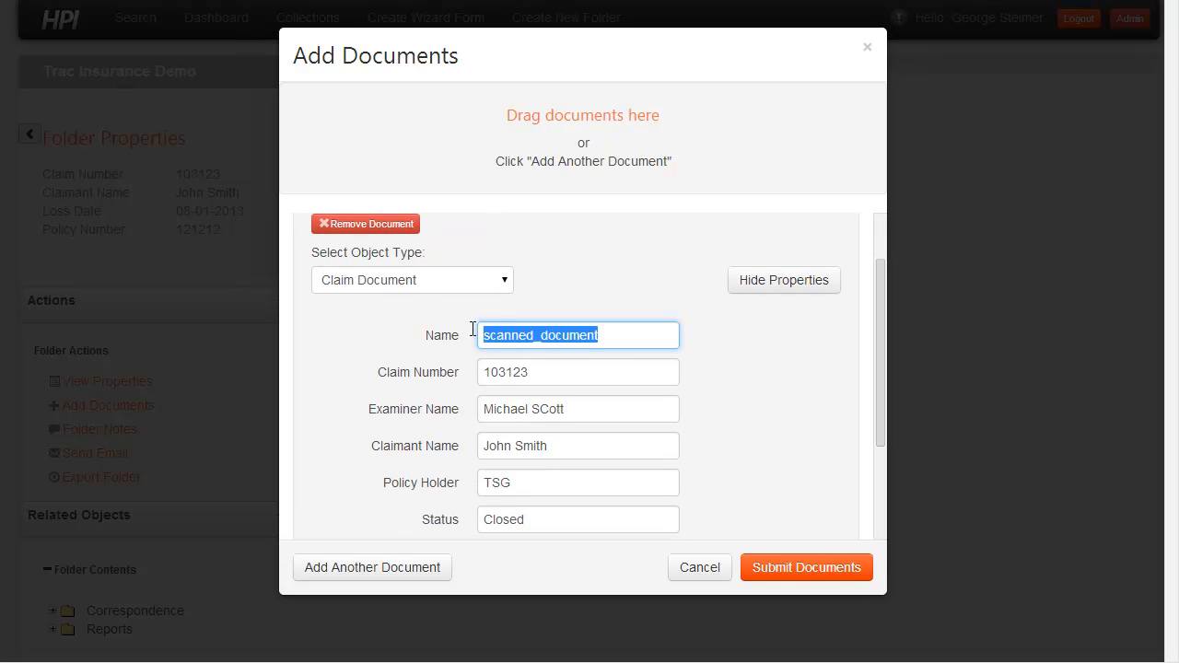
pyautogui.write('Li')
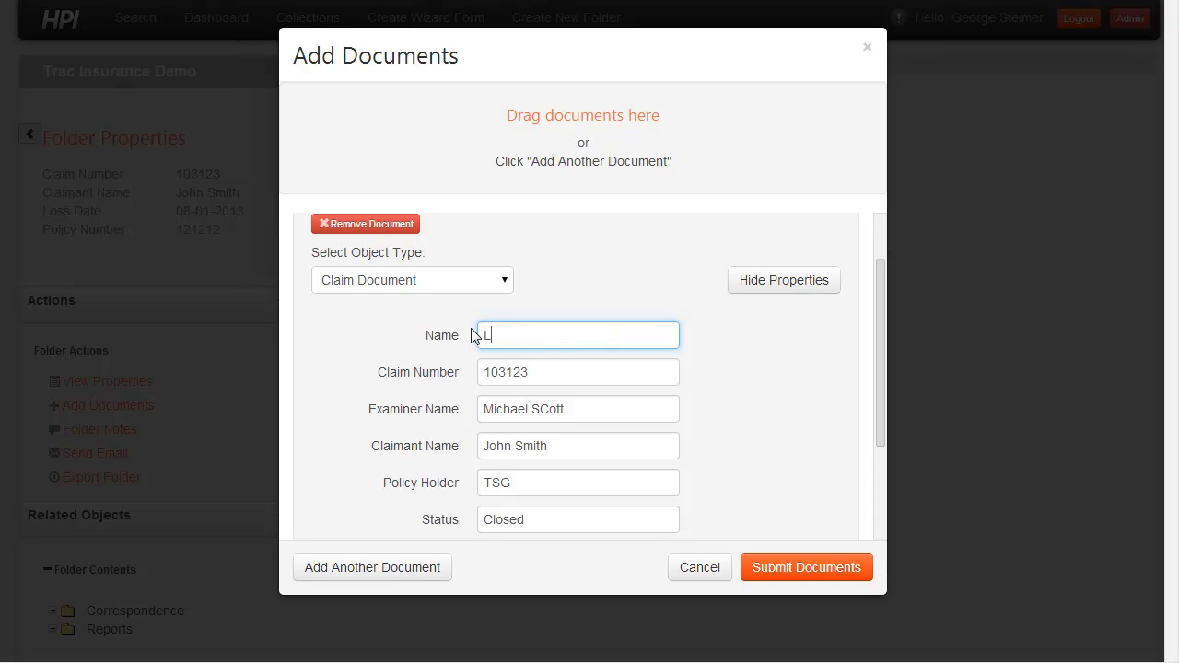
pyautogui.write('Loss Reporty')
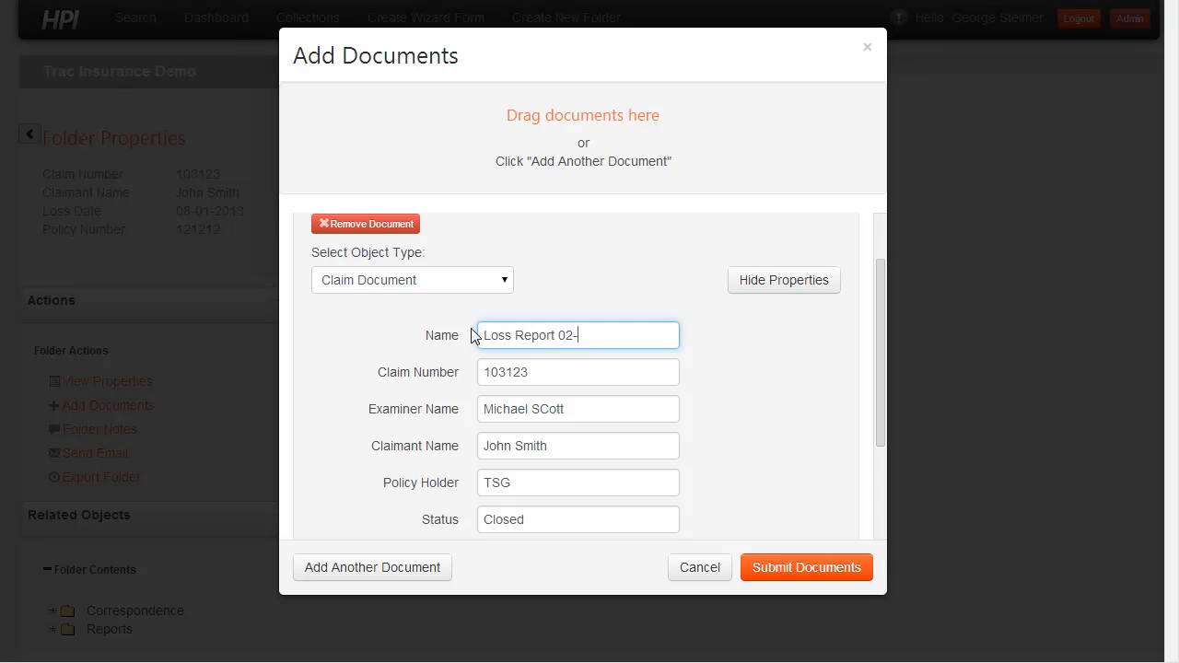
pyautogui.write('11-2')
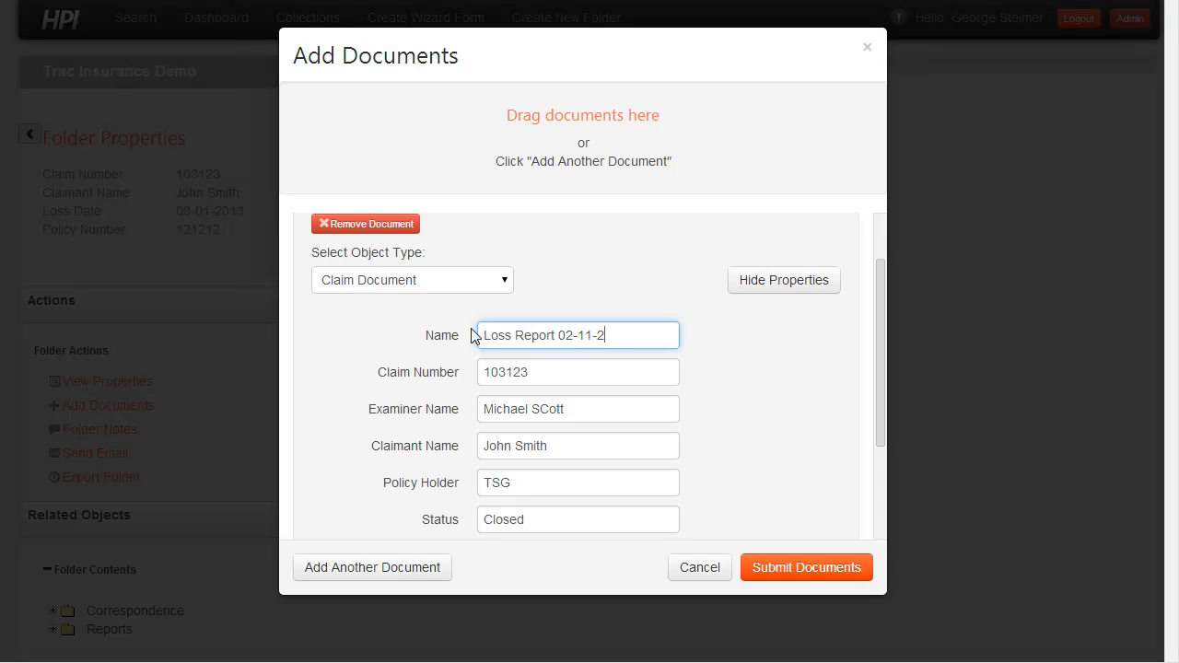
pyautogui.write('014')
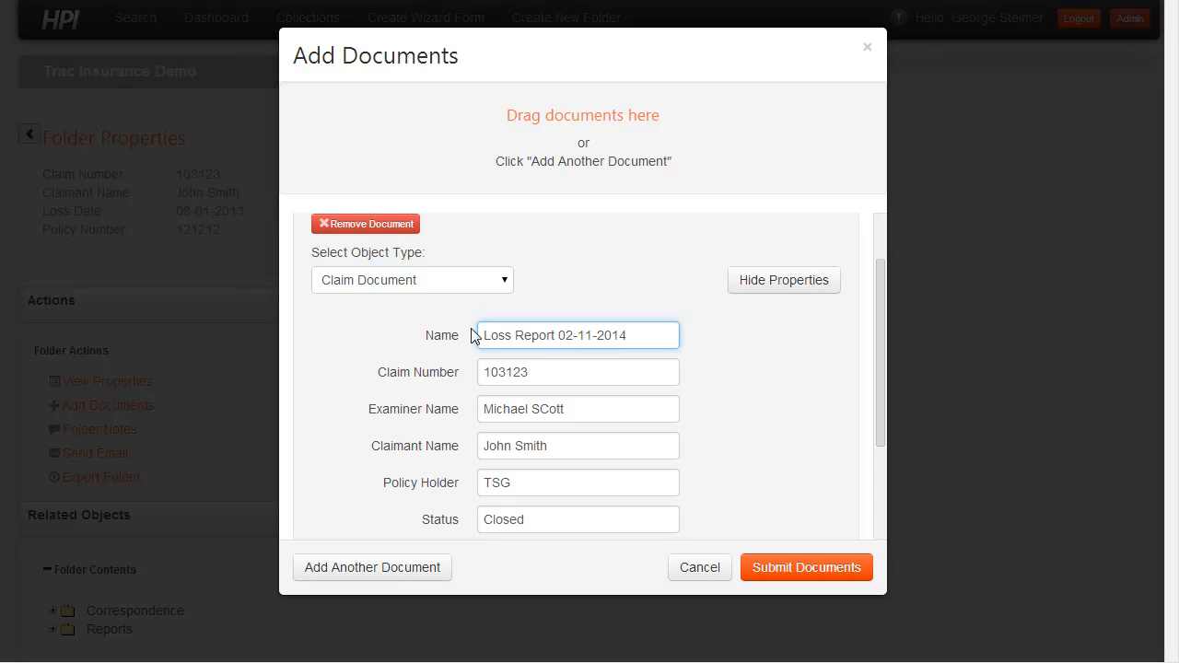
pyautogui.moveTo(700, 360)
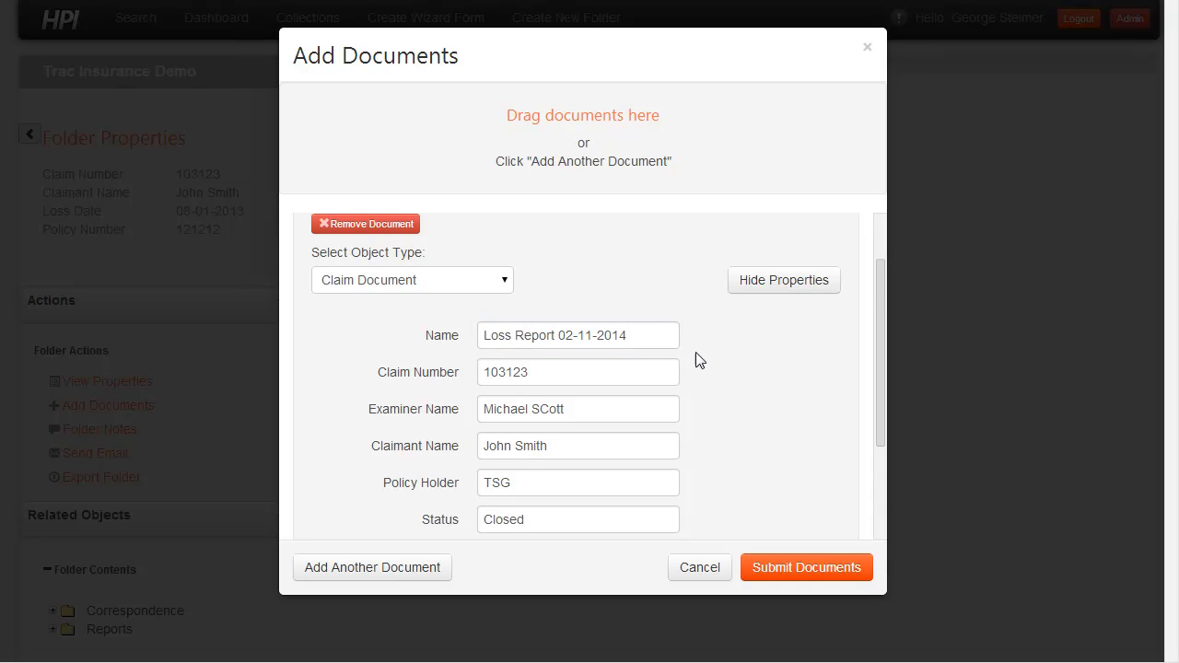
# Add a 'Reports' tag to the loss report document.
pyautogui.scroll(-3)
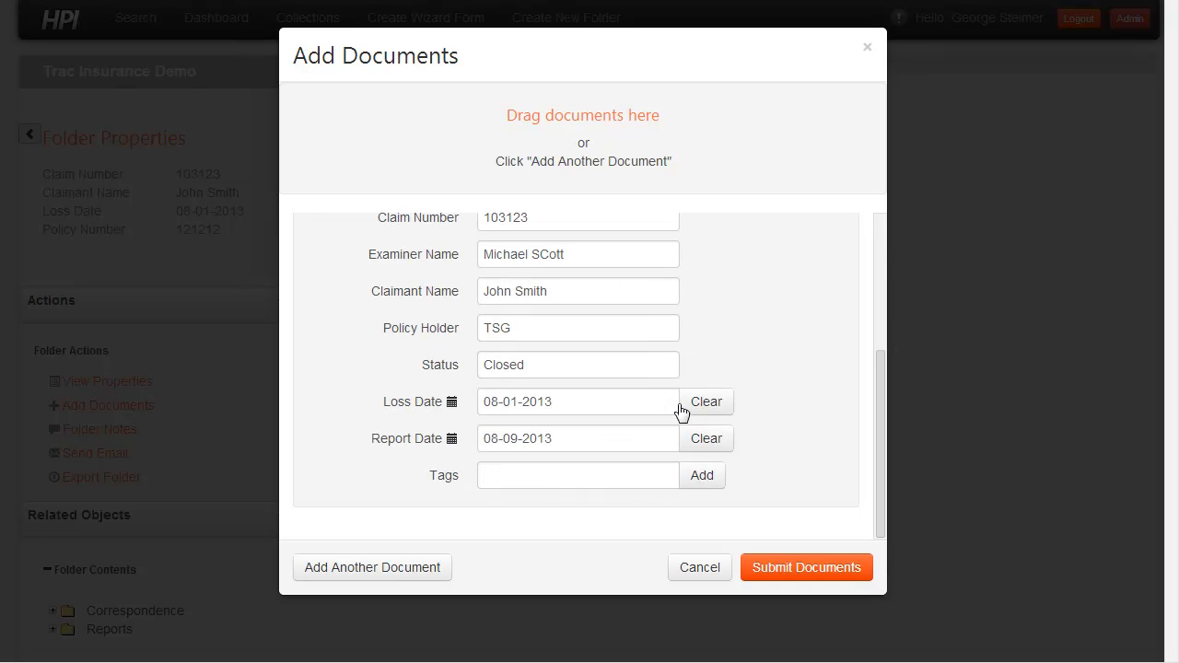
pyautogui.click(578, 475)
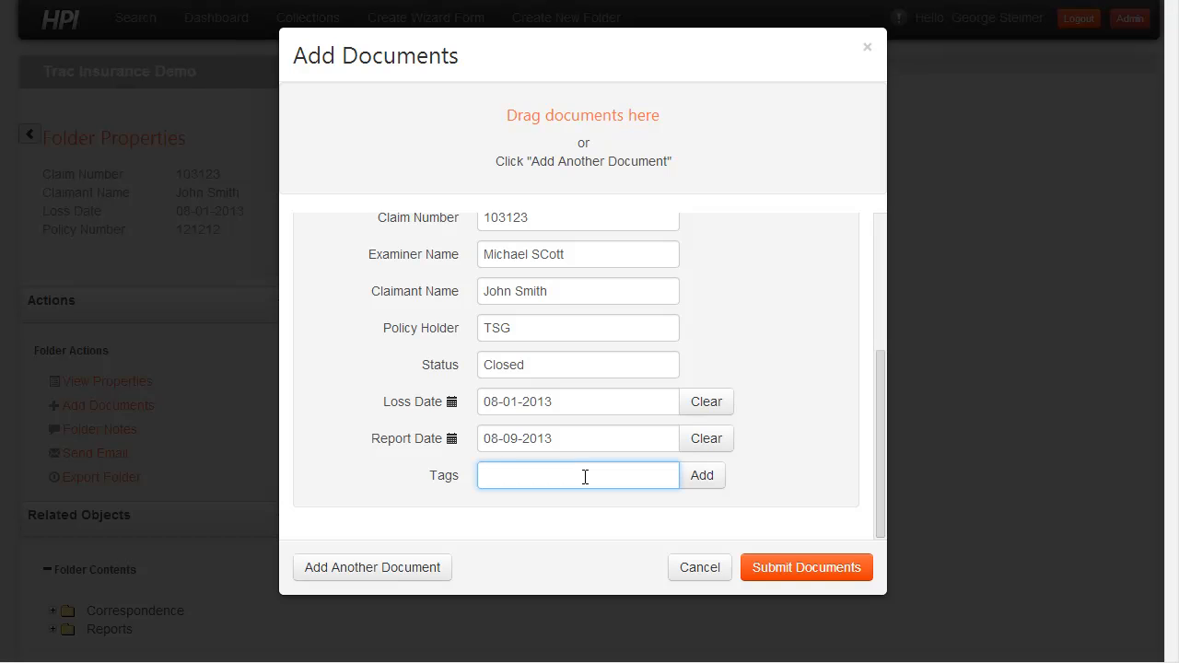
pyautogui.write('Reports')
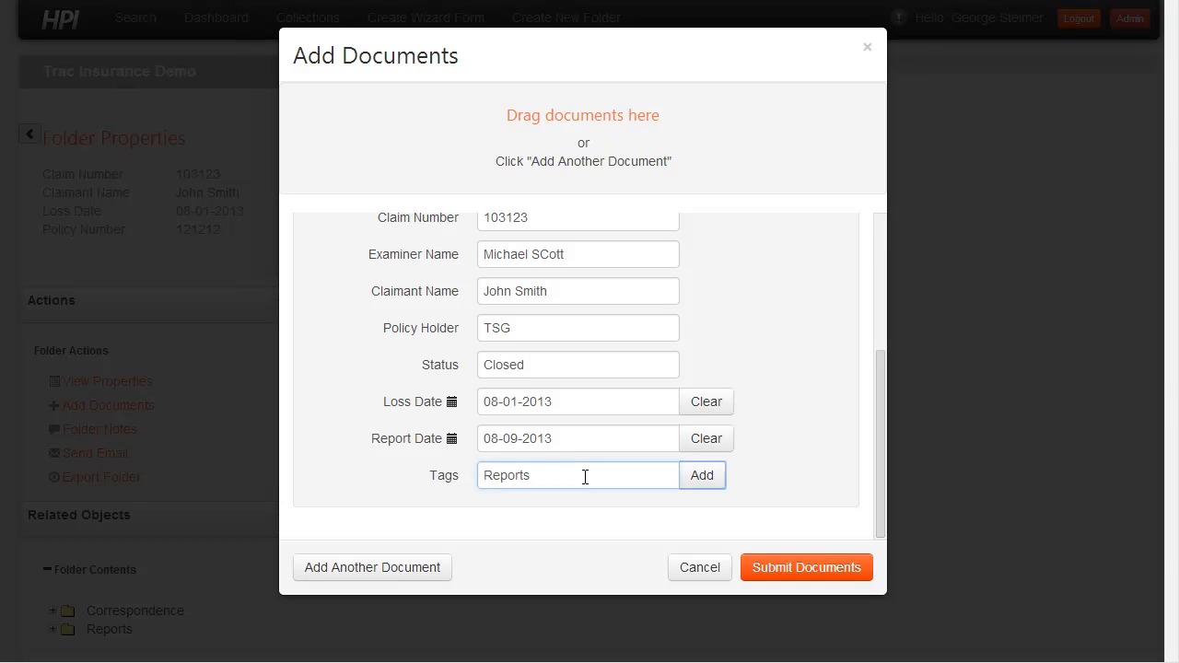
pyautogui.click(702, 475)
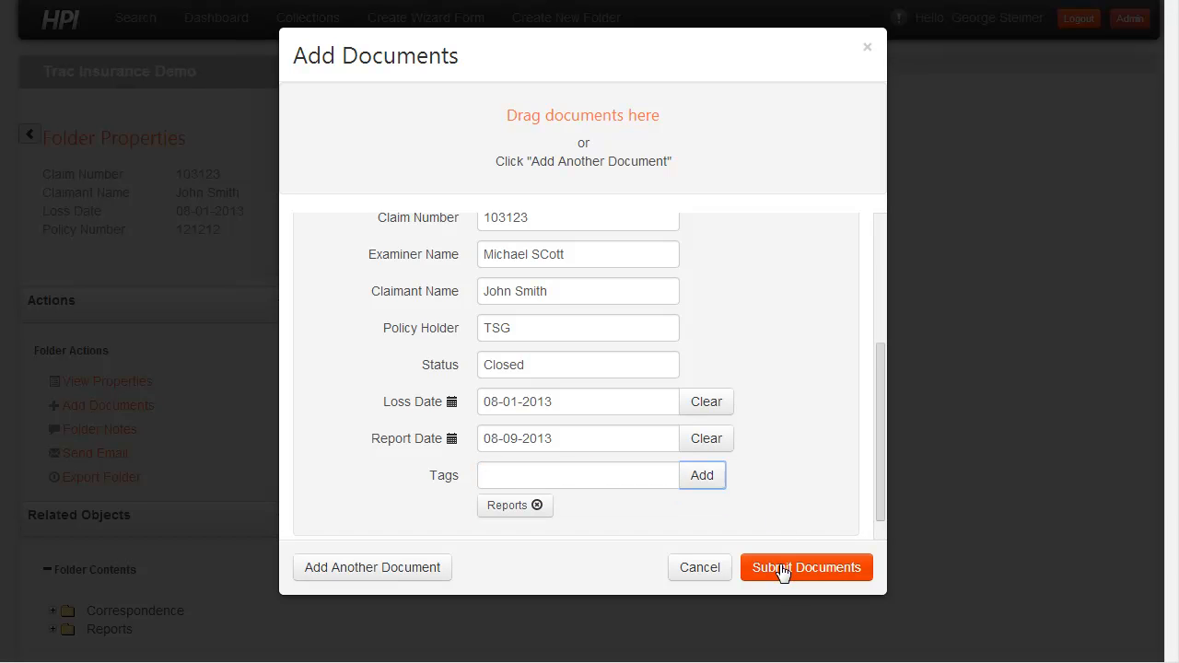
# Submit the document to the claim folder and dismiss the successful-load confirmation.
pyautogui.click(807, 567)
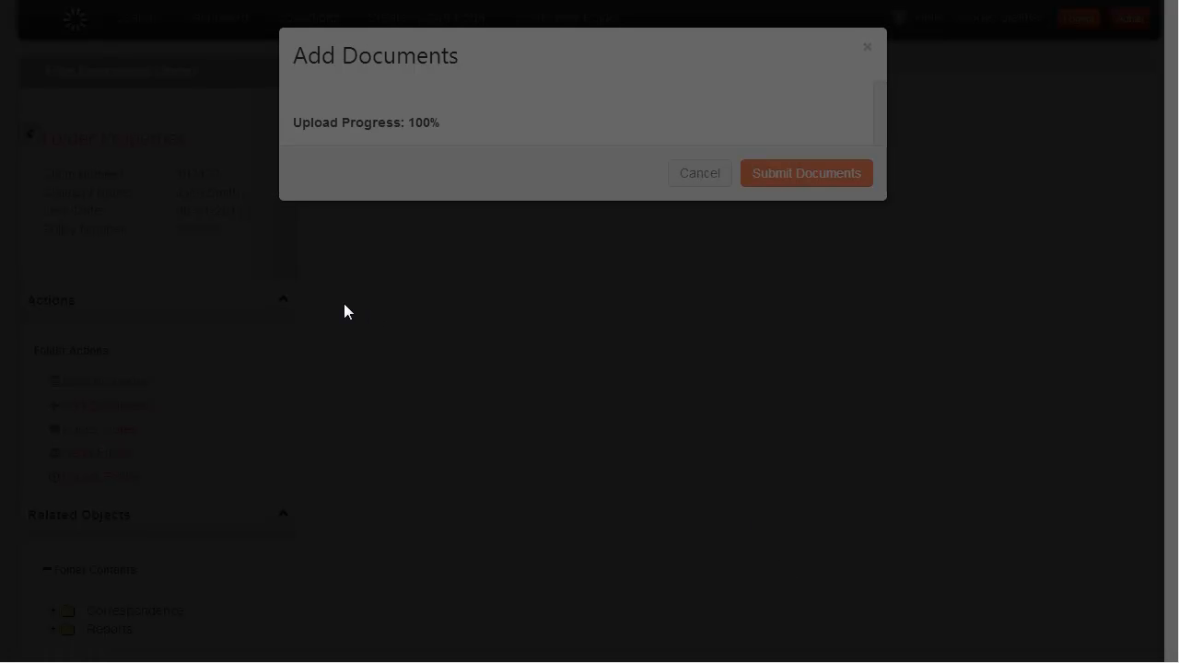
pyautogui.click(806, 172)
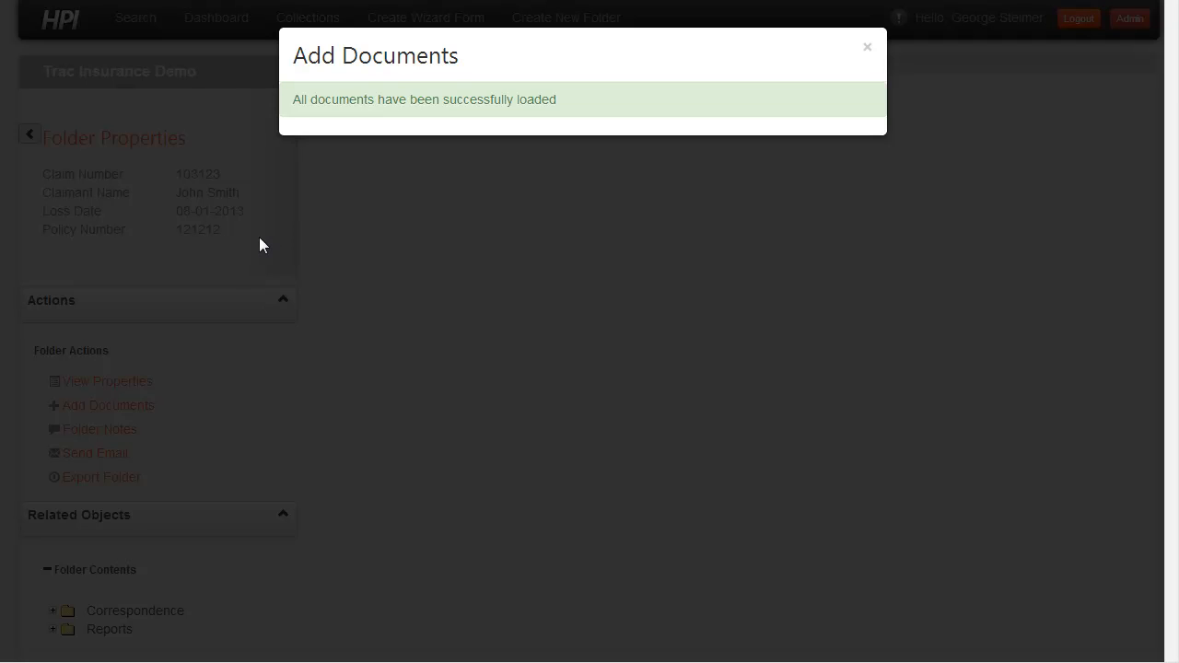
pyautogui.click(867, 47)
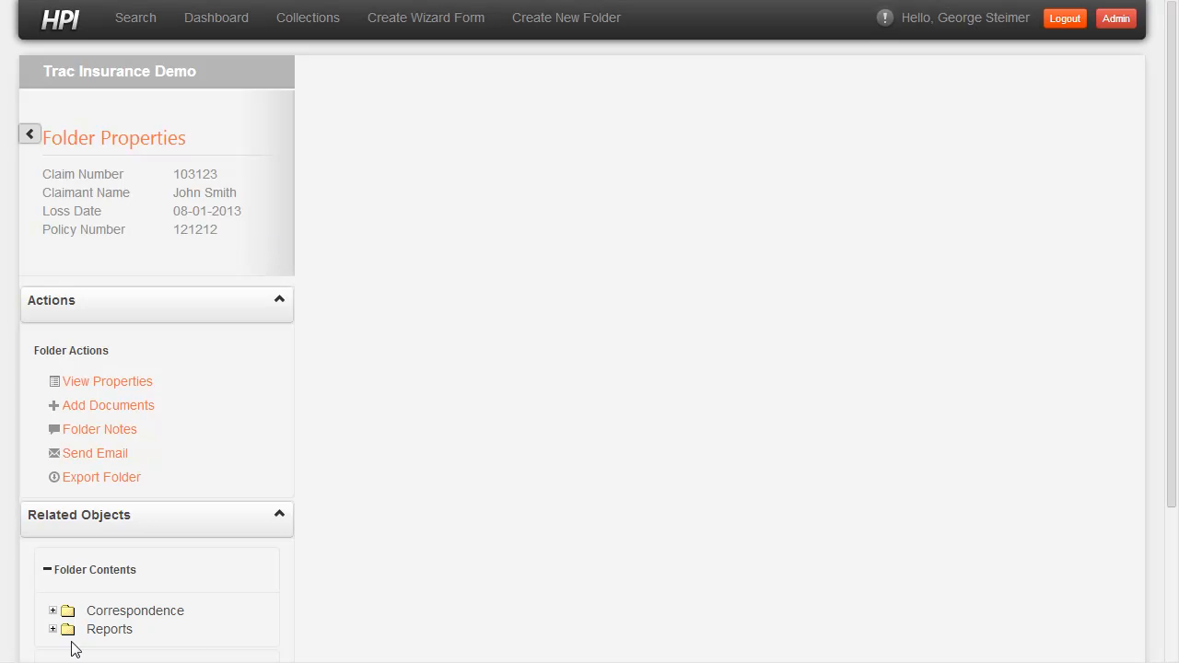
# Open 'Loss Report 02-11-2014' from the Reports folder and scroll its itemized loss list.
pyautogui.click(53, 629)
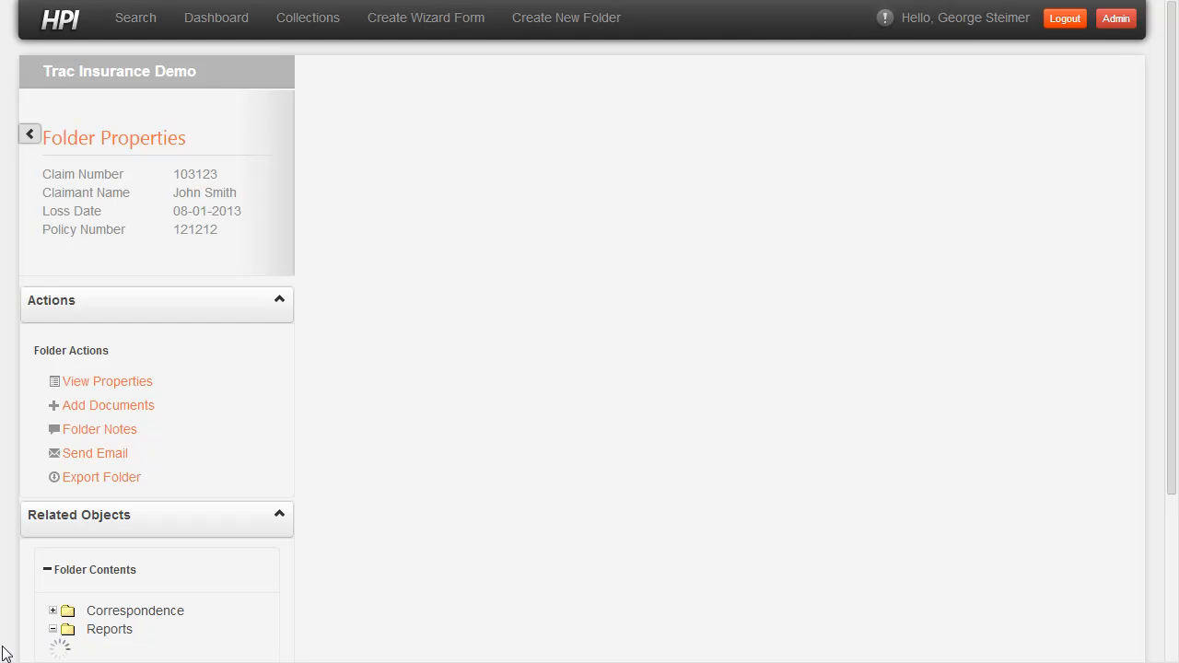
pyautogui.scroll(-3)
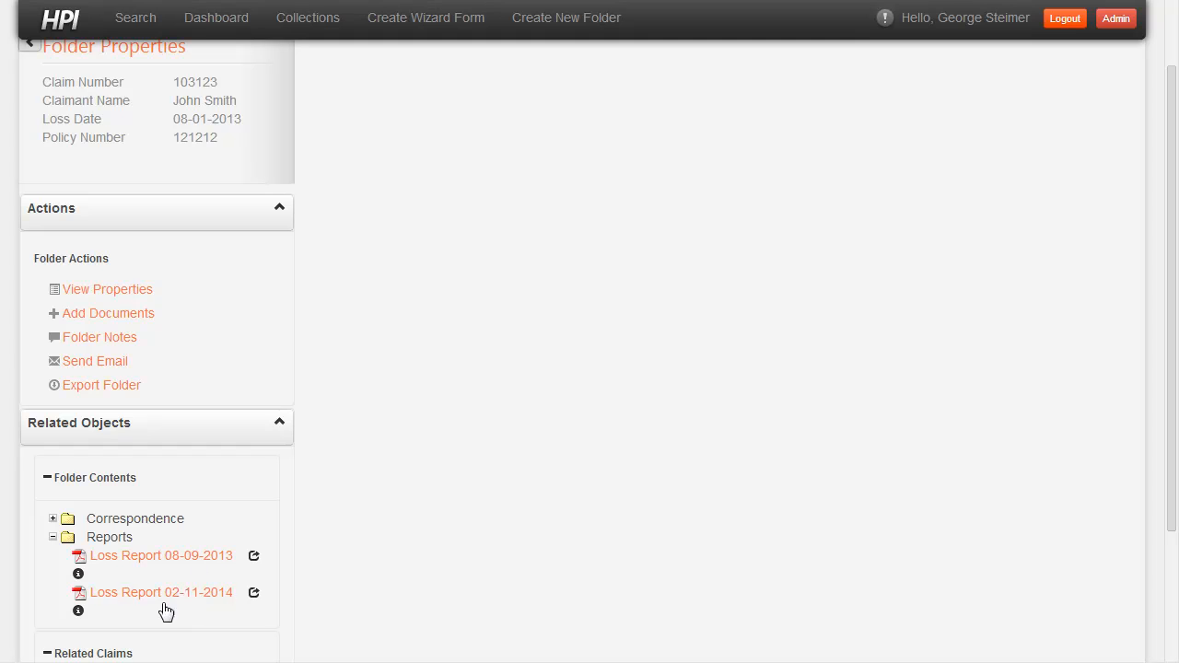
pyautogui.click(161, 592)
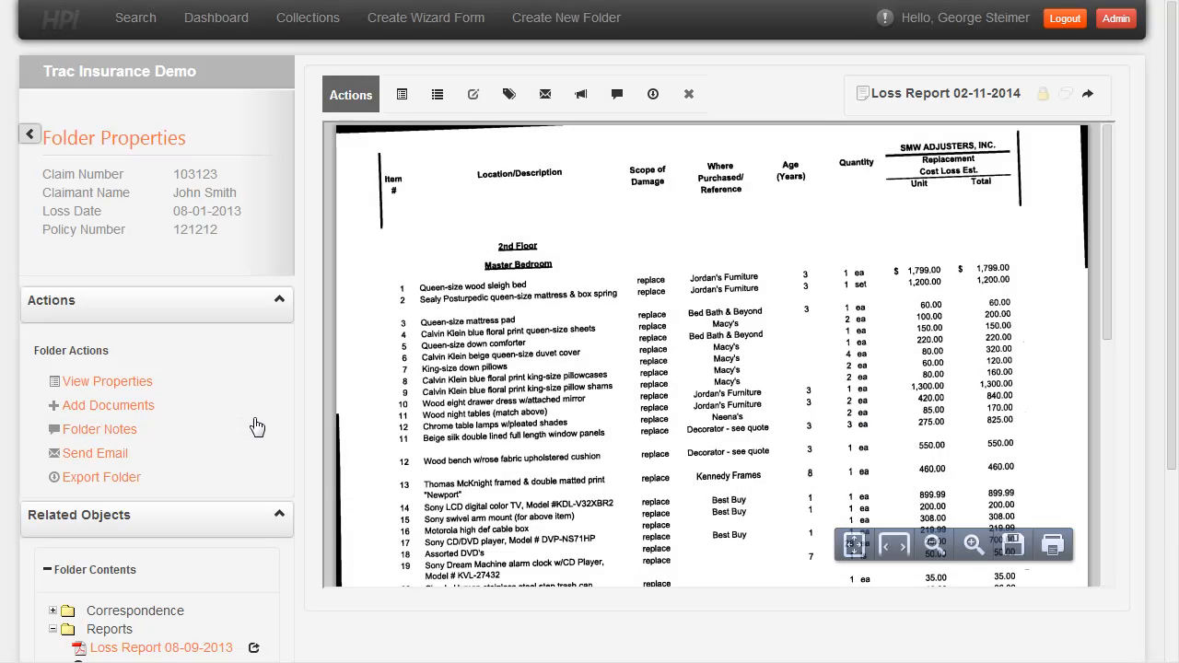
pyautogui.scroll(-3)
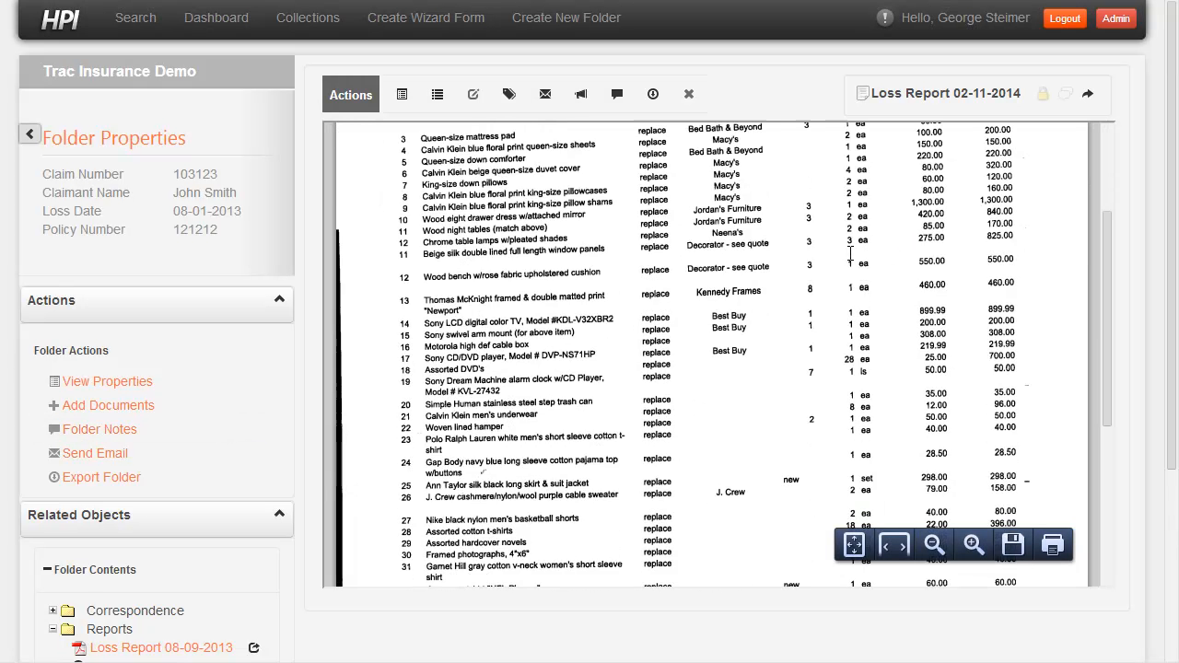
pyautogui.scroll(-3)
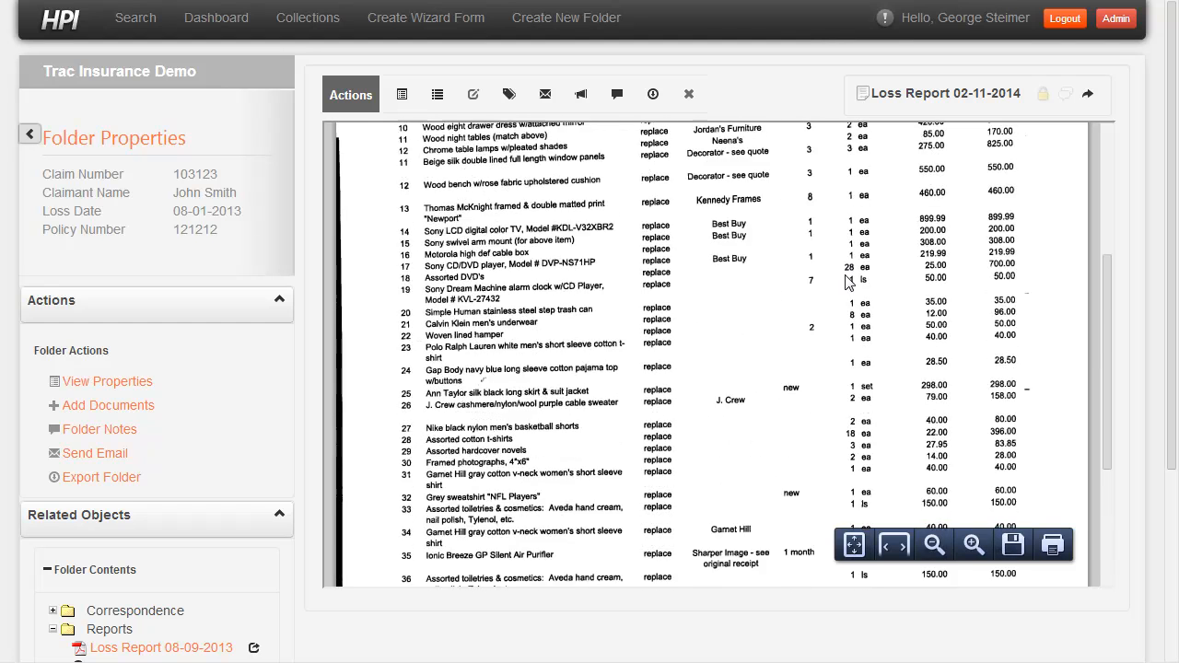